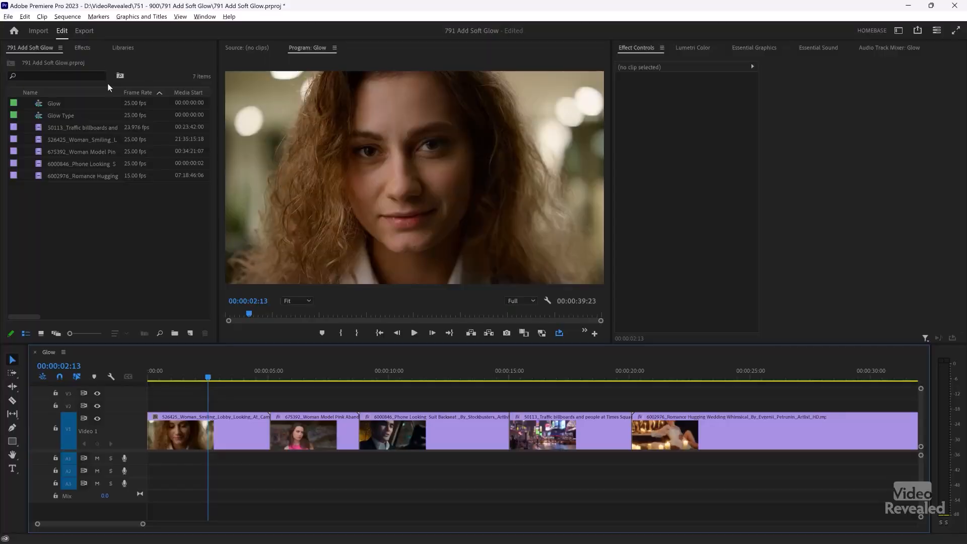
Step: Search the effects for 'glow' and apply VR Glow to the curly-haired woman clip
click(82, 47)
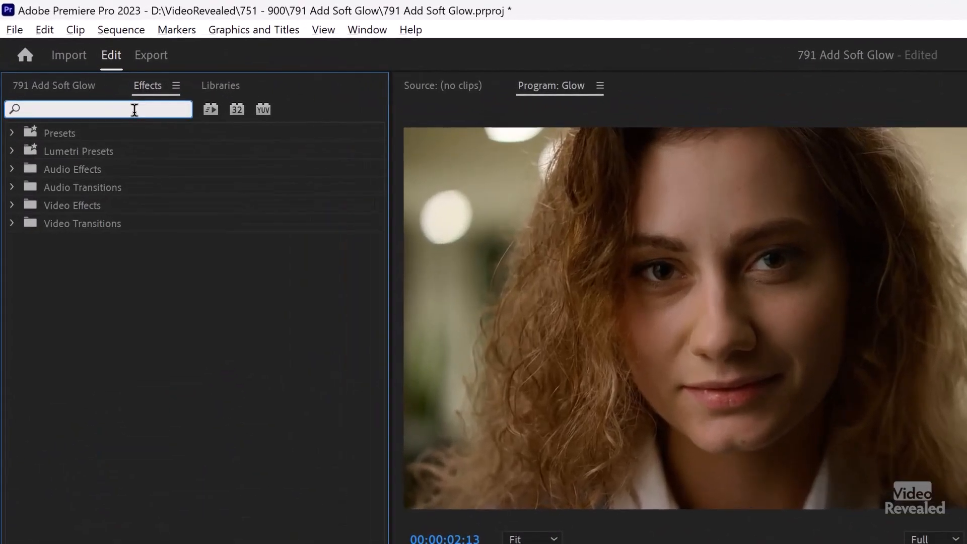
text(glow)
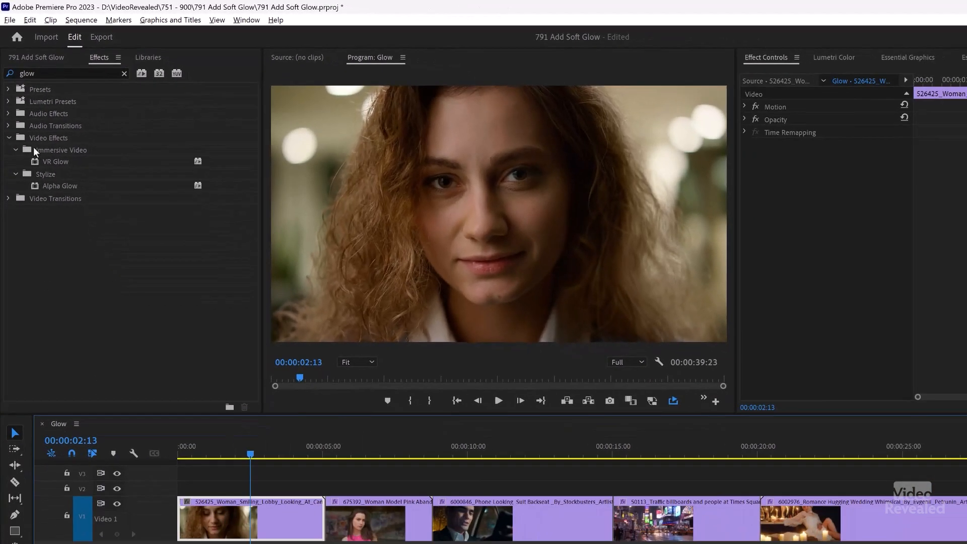
double_click(56, 162)
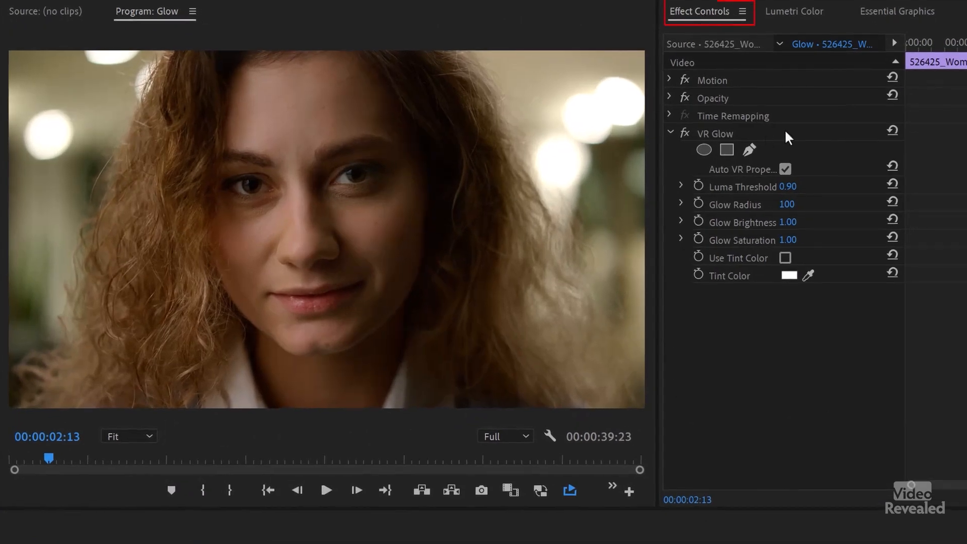
click(669, 133)
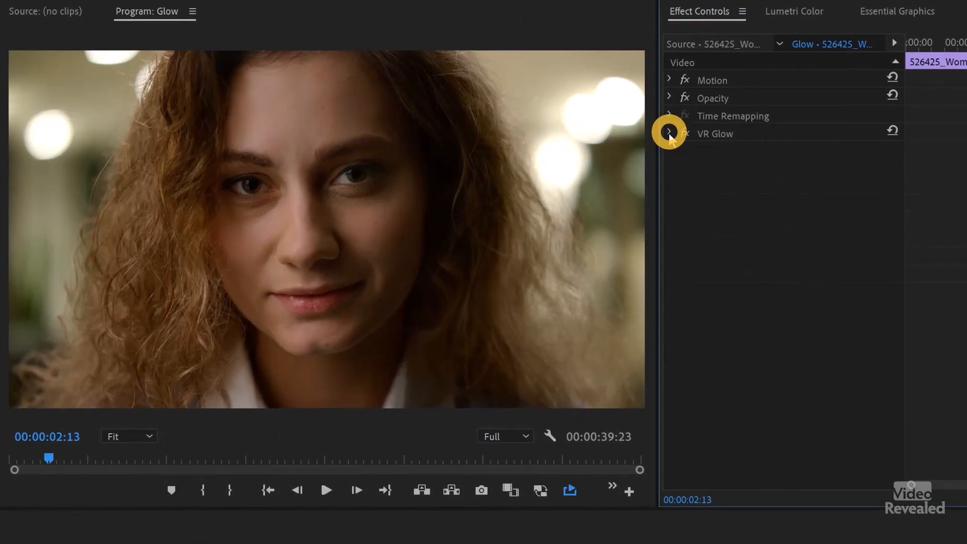
Step: Expand VR Glow and lower Luma Threshold from 0.90 to 0.40 for a soft highlight bloom
click(670, 133)
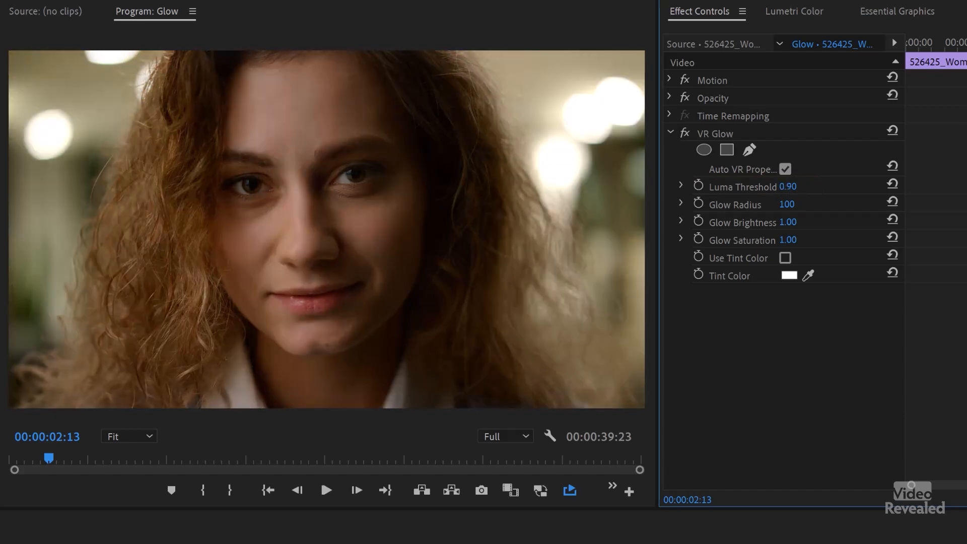
click(788, 186)
text(0.8)
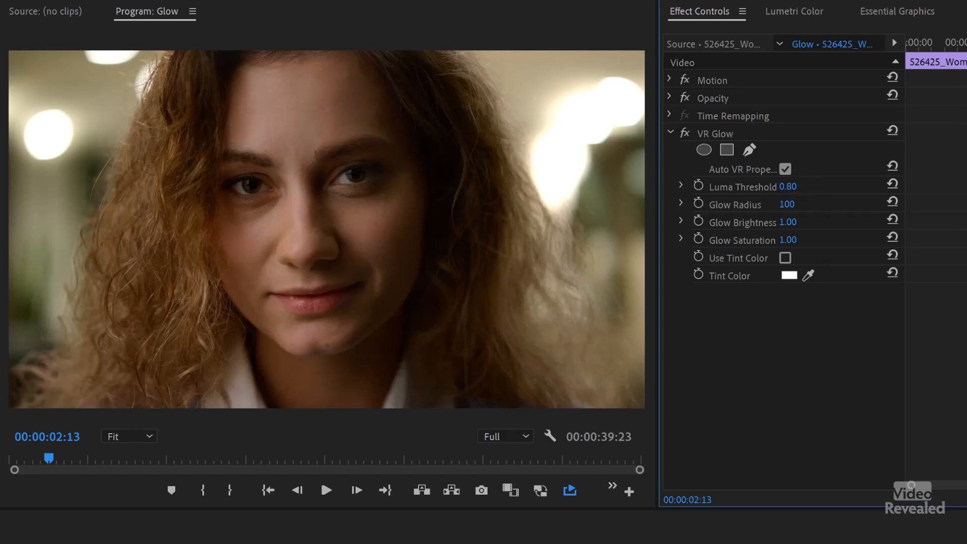
click(787, 187)
text(0.4)
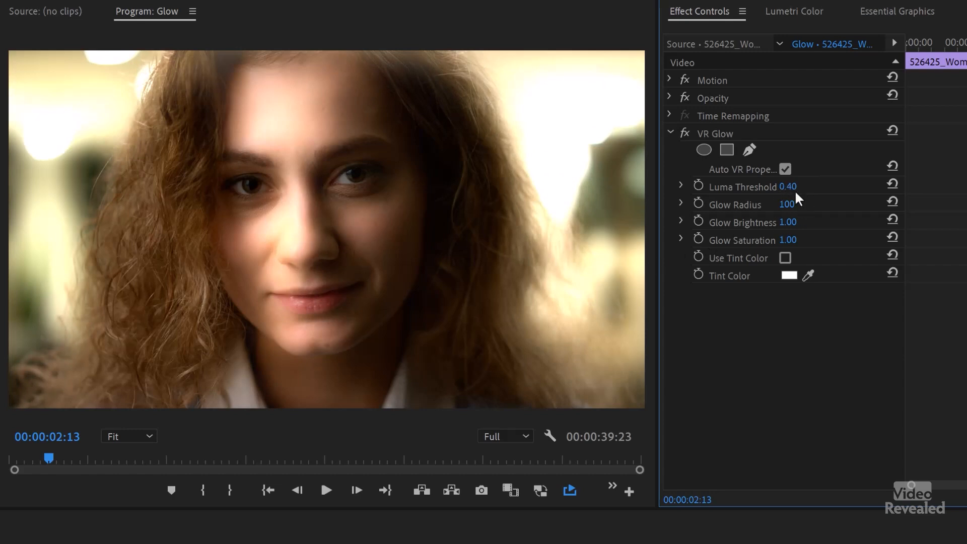
Step: Set the glow's Luma Threshold to 0.20
double_click(788, 186)
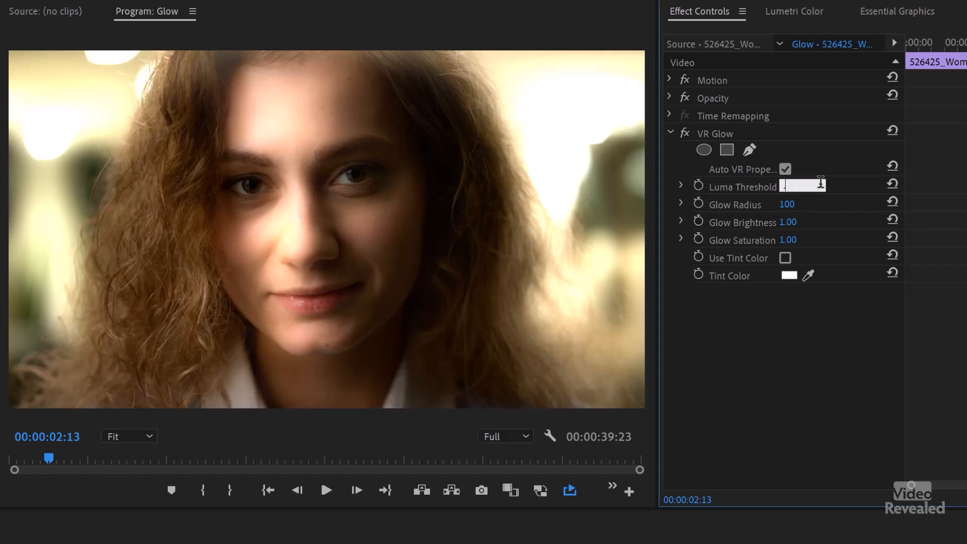
text(0.20)
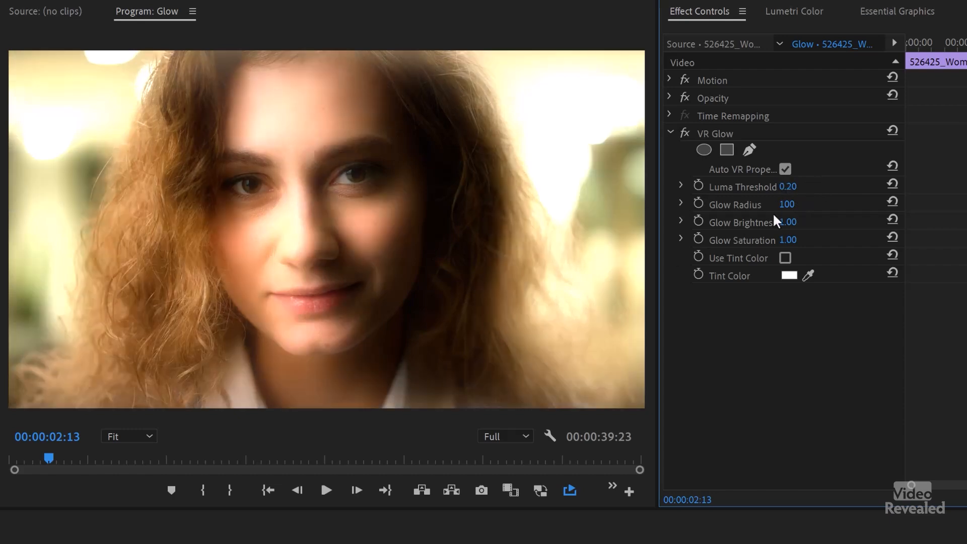
Step: Scrub the Glow Radius between zero and maximum and settle it at 56
drag(786, 205, 802, 205)
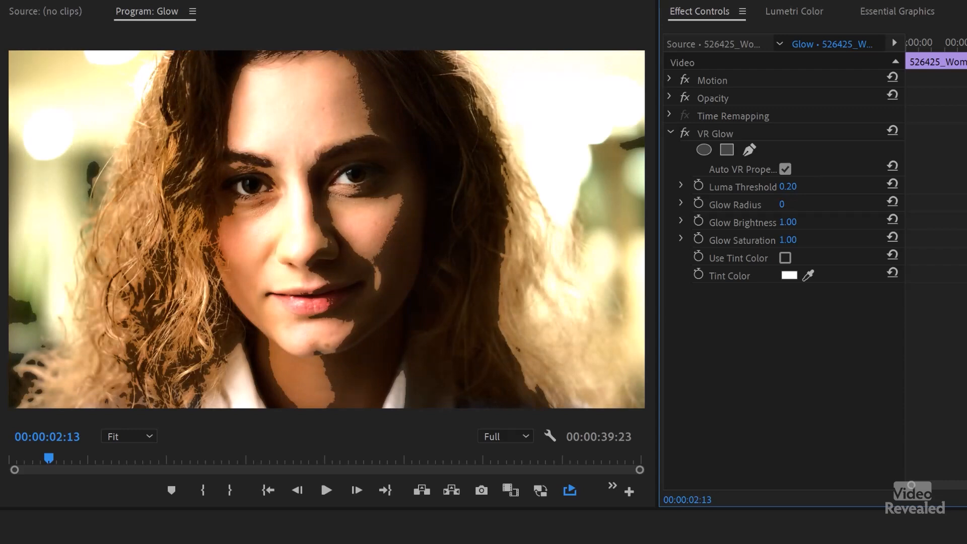
drag(781, 205, 795, 204)
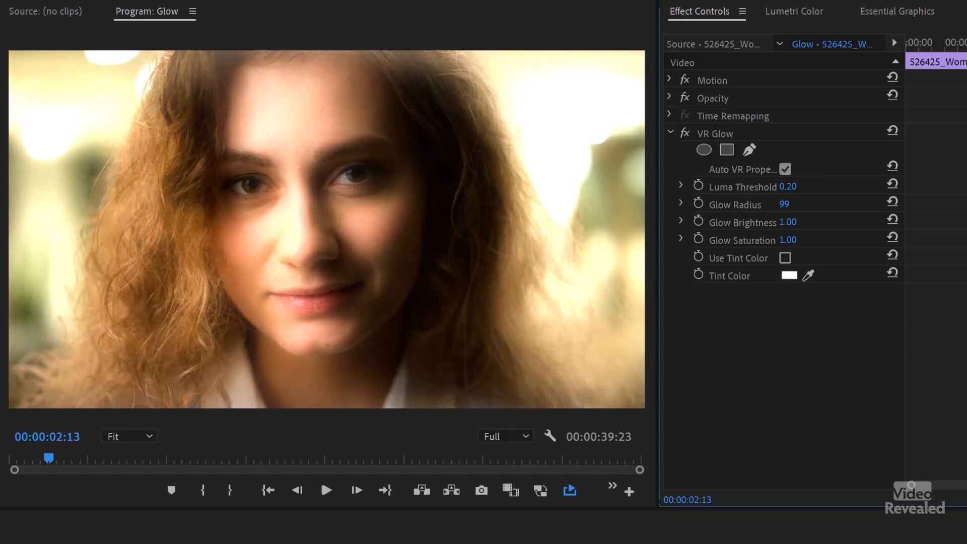
drag(785, 204, 781, 205)
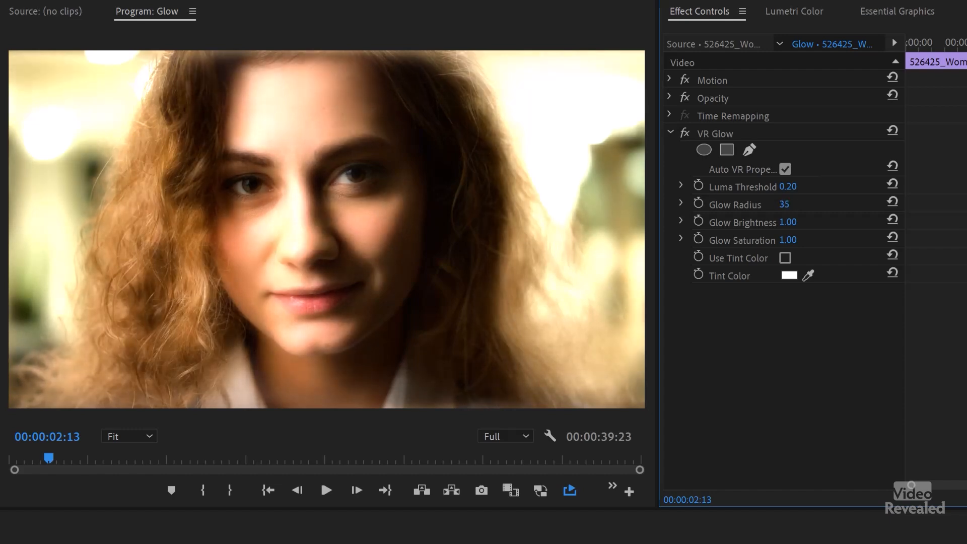
drag(784, 205, 799, 205)
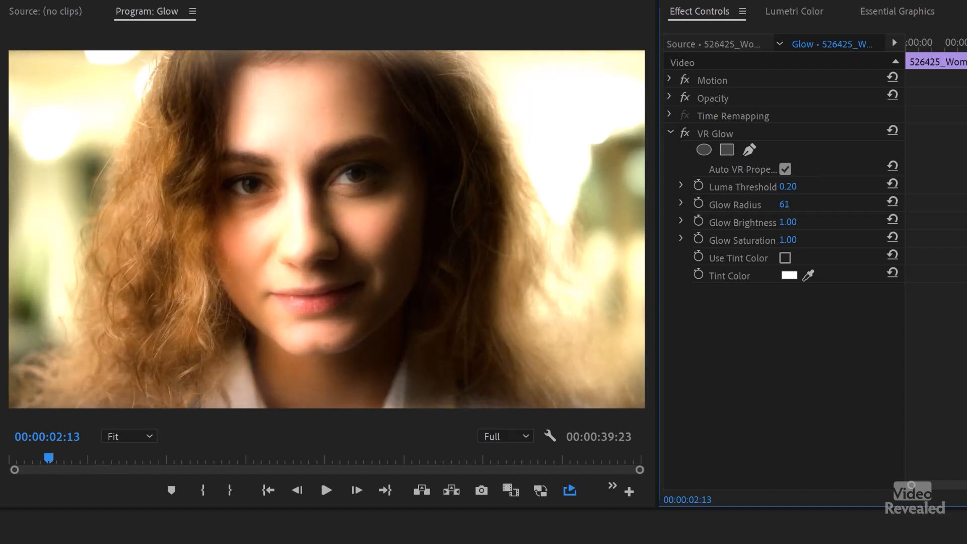
drag(784, 204, 781, 205)
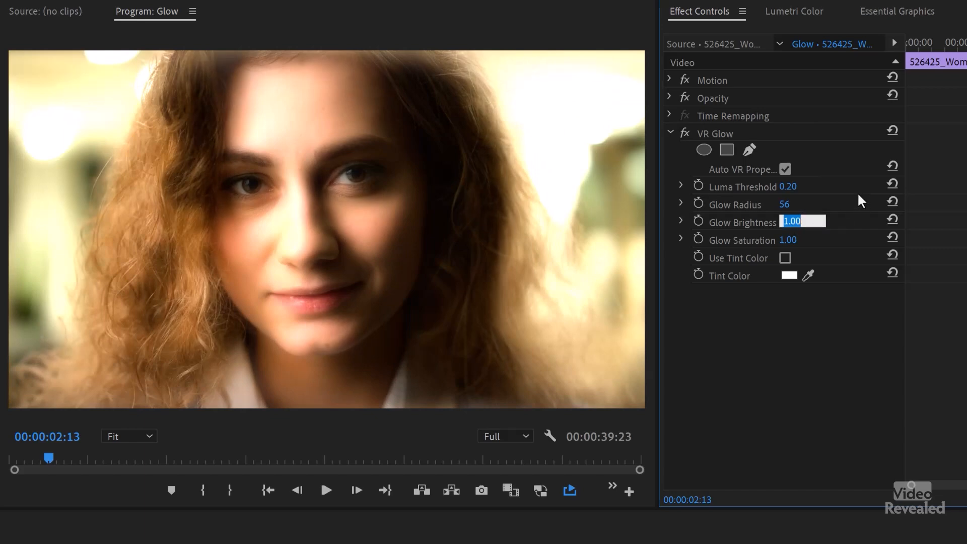
Step: Set Glow Radius to 58 and bring Glow Brightness to 0.30
text(.8)
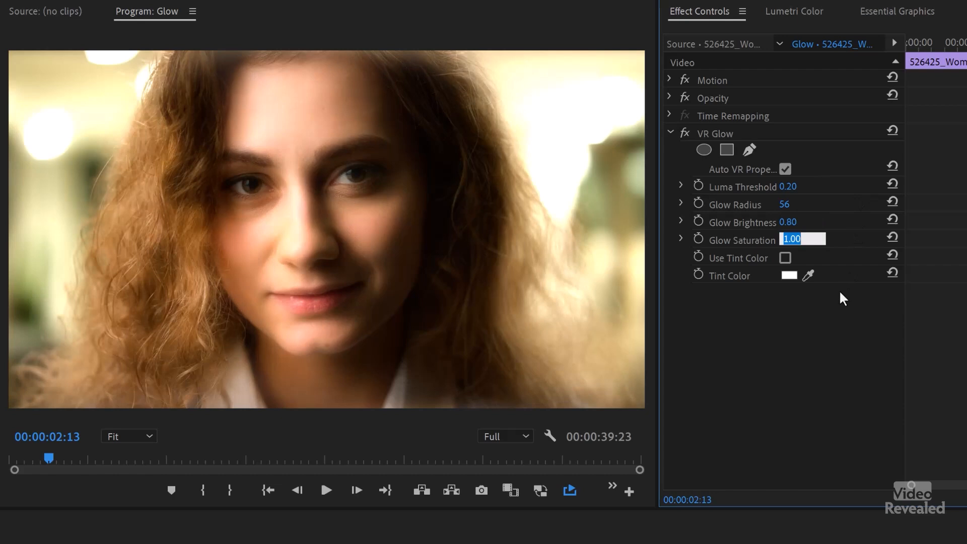
mouse_move(788, 351)
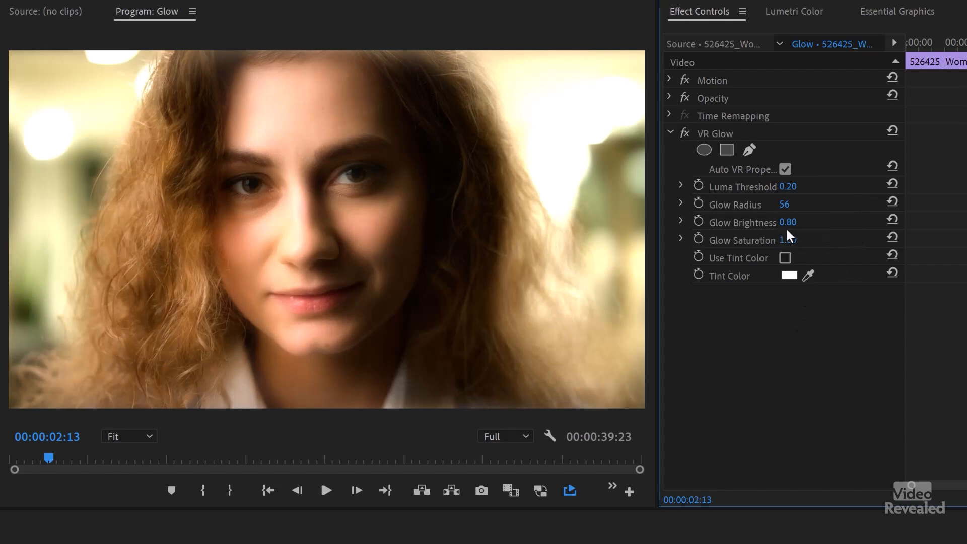
double_click(784, 205)
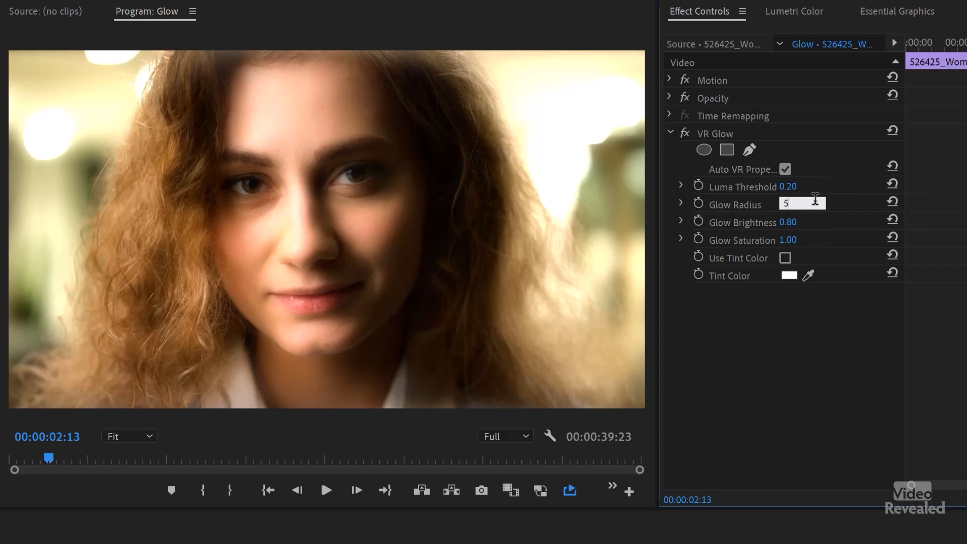
text(58)
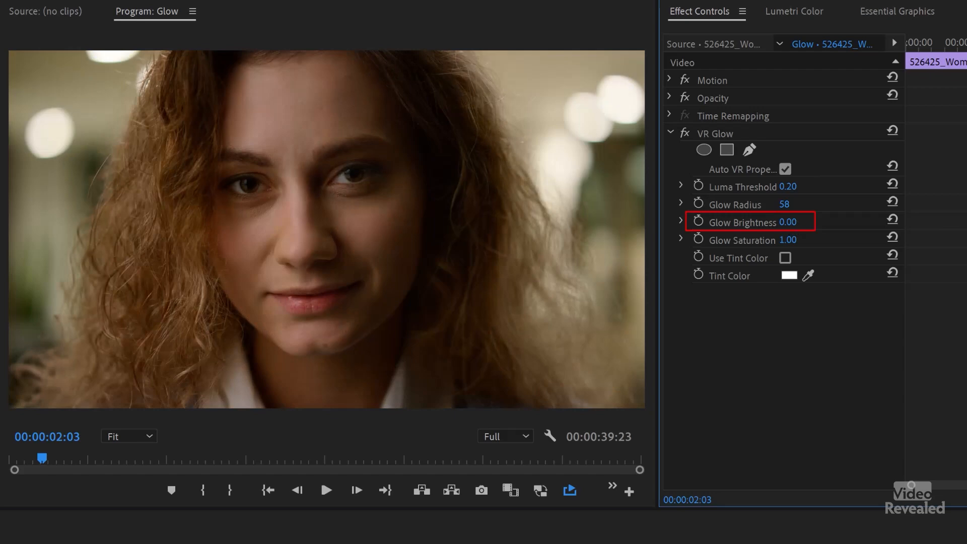
drag(787, 222, 806, 222)
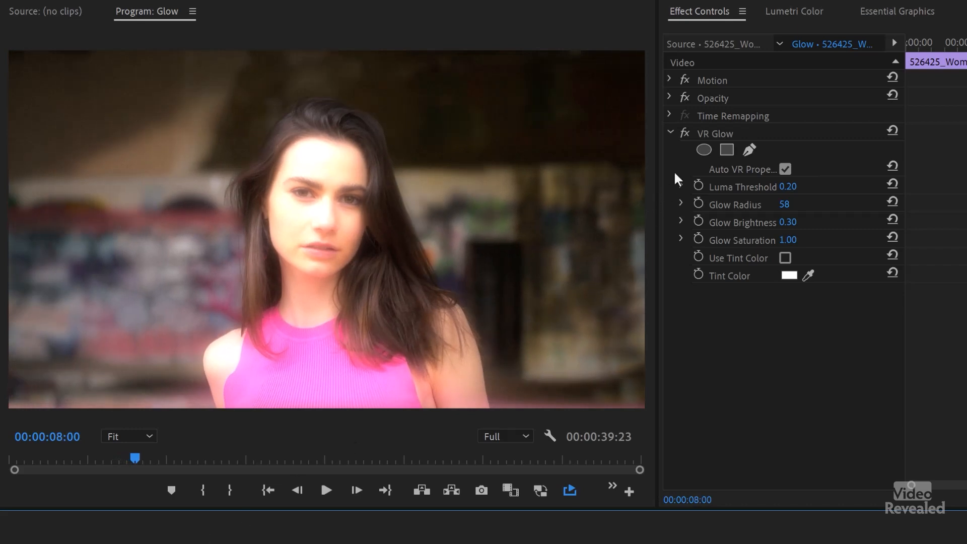
Step: On the woman-in-pink clip, scrub Luma Threshold between 0.46 and 0.70 and settle it around 0.6
click(683, 133)
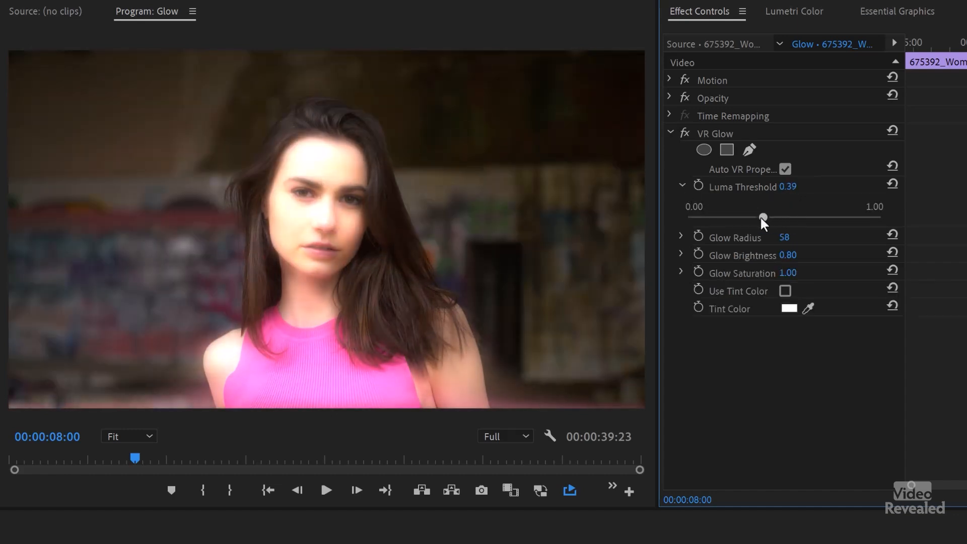
drag(762, 217, 775, 217)
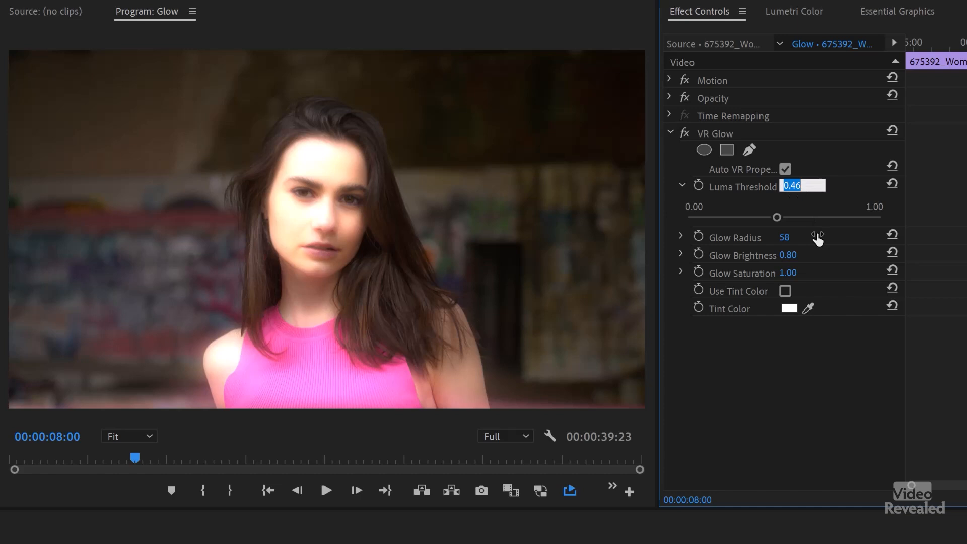
mouse_move(813, 240)
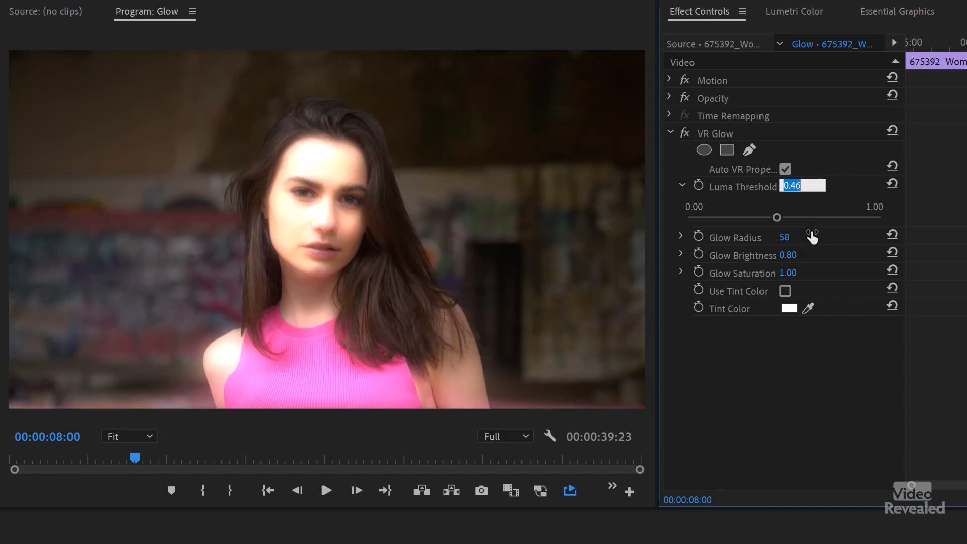
drag(777, 217, 798, 218)
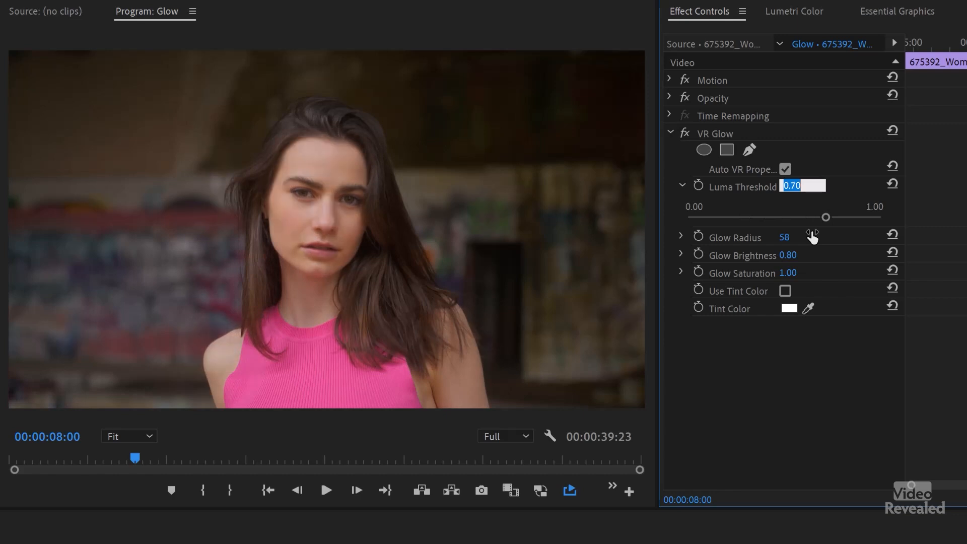
drag(826, 216, 805, 217)
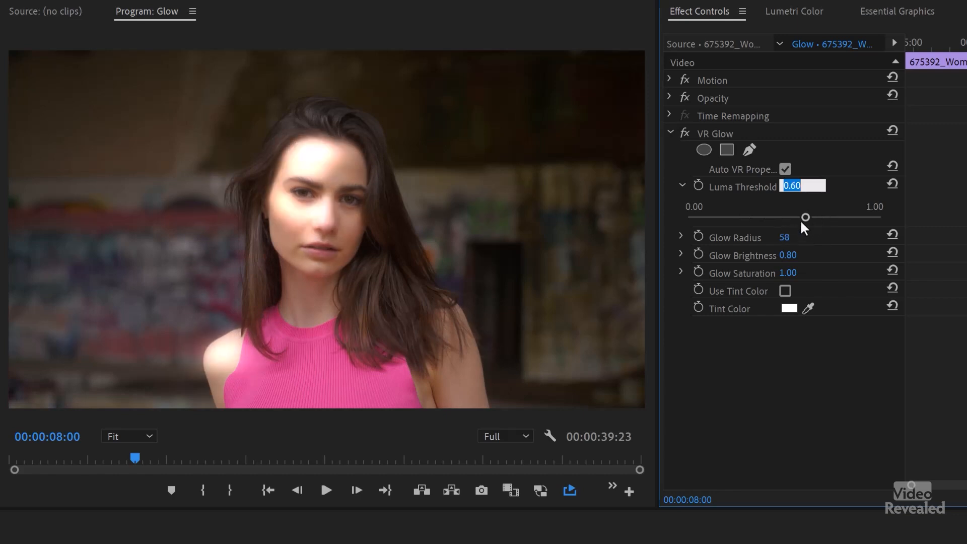
drag(805, 216, 813, 216)
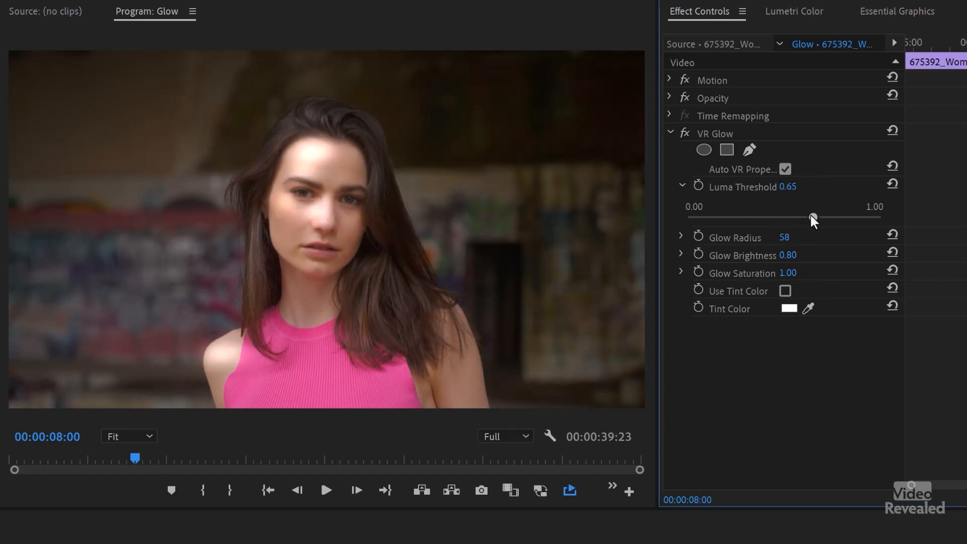
drag(813, 219, 802, 219)
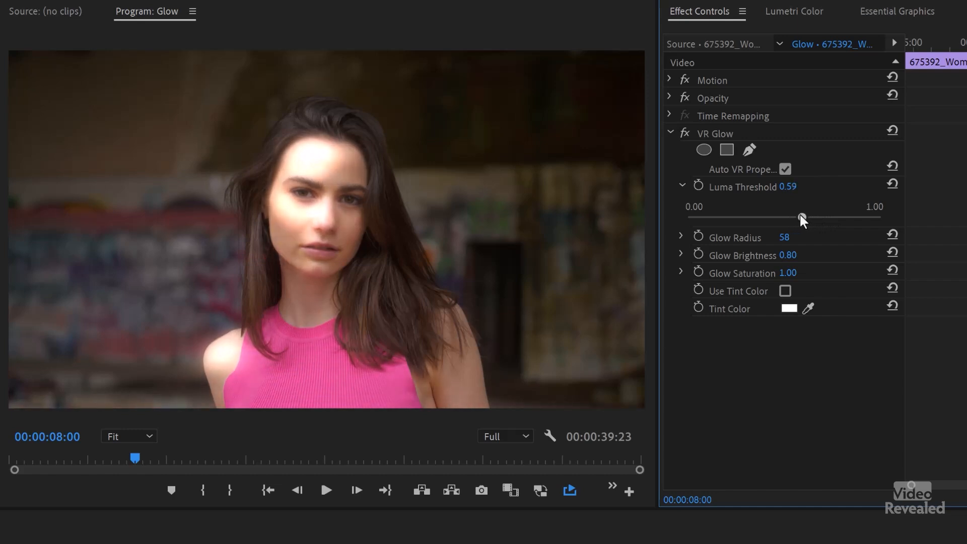
drag(804, 216, 792, 216)
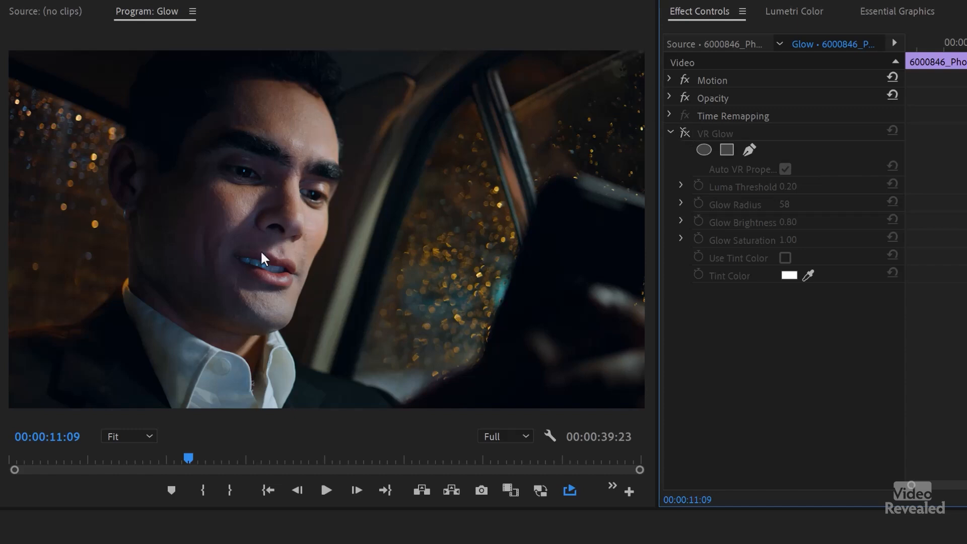
Step: Toggle VR Glow off and on for the car scene, leaving it enabled on the man's face
click(683, 132)
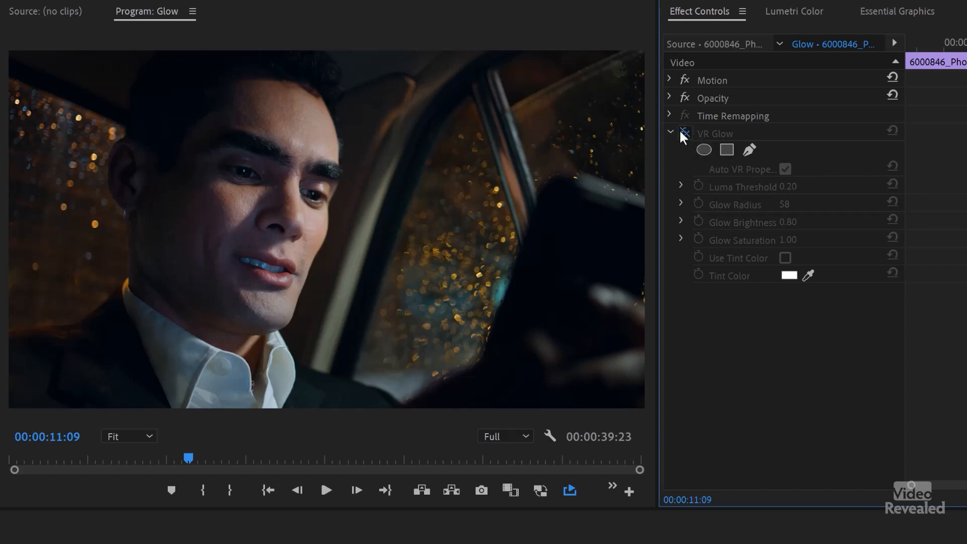
click(683, 133)
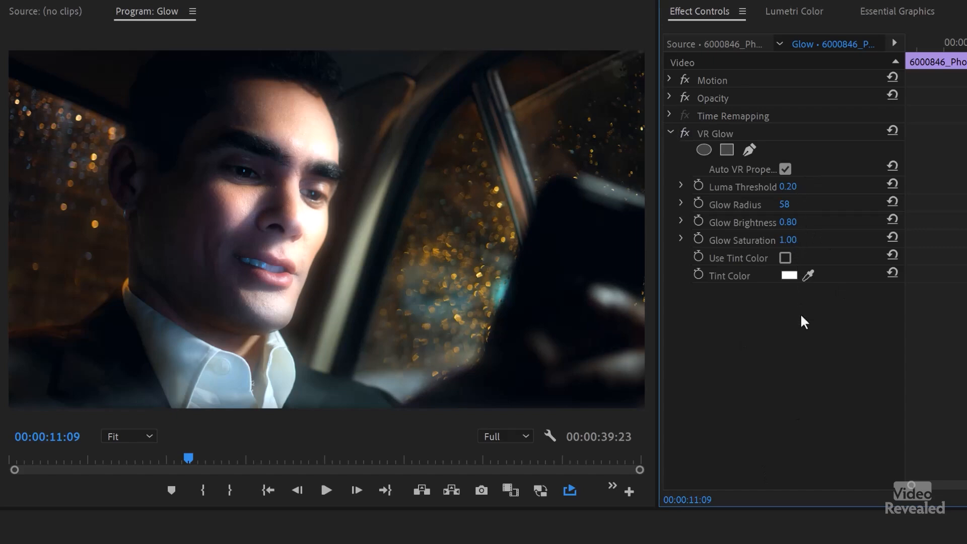
mouse_move(738, 346)
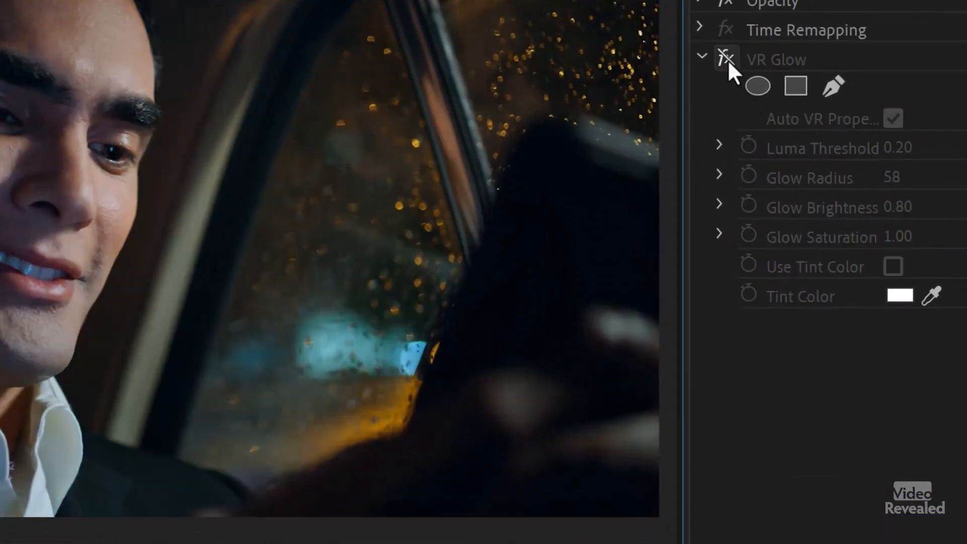
click(725, 59)
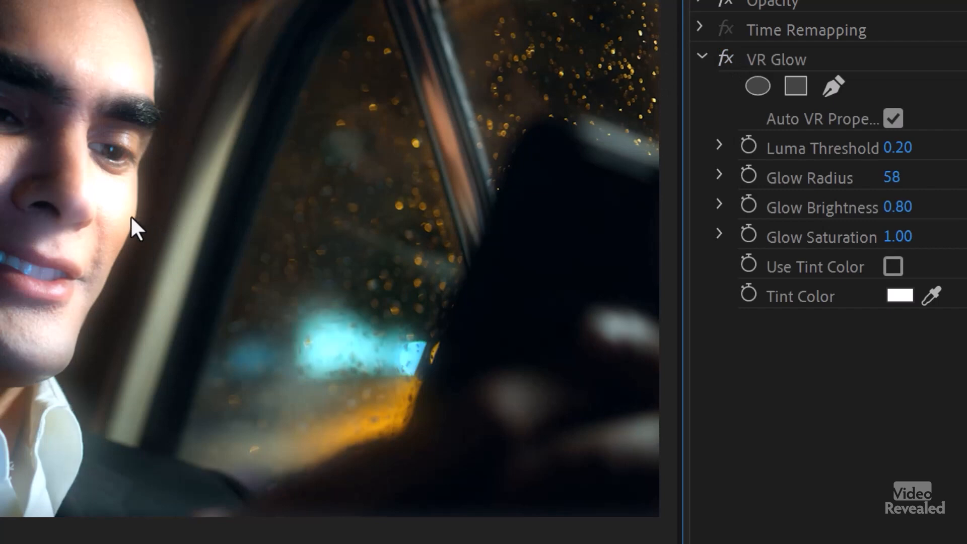
mouse_move(121, 270)
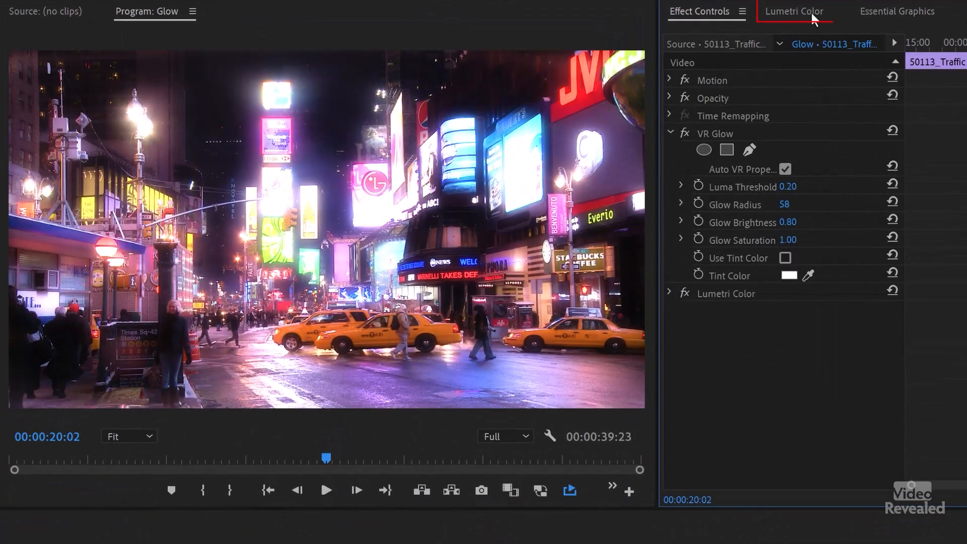
Step: In Lumetri Color's Basic Correction, lift and then ease back the Shadows on the Times Square clip
click(795, 11)
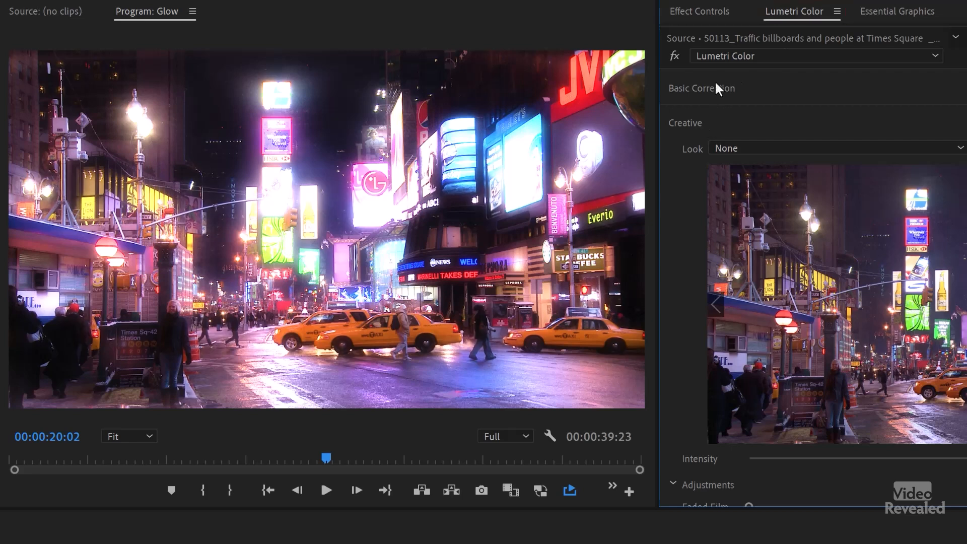
click(701, 88)
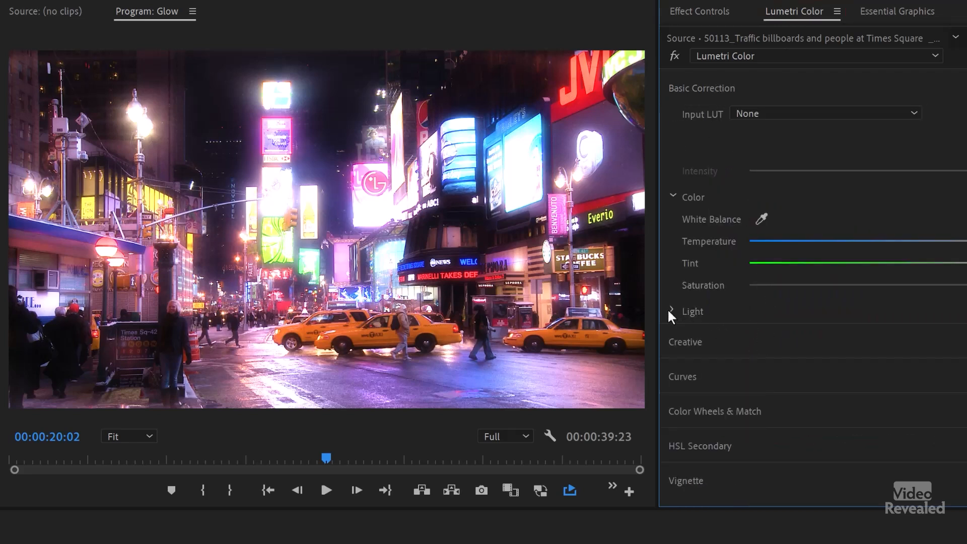
click(673, 311)
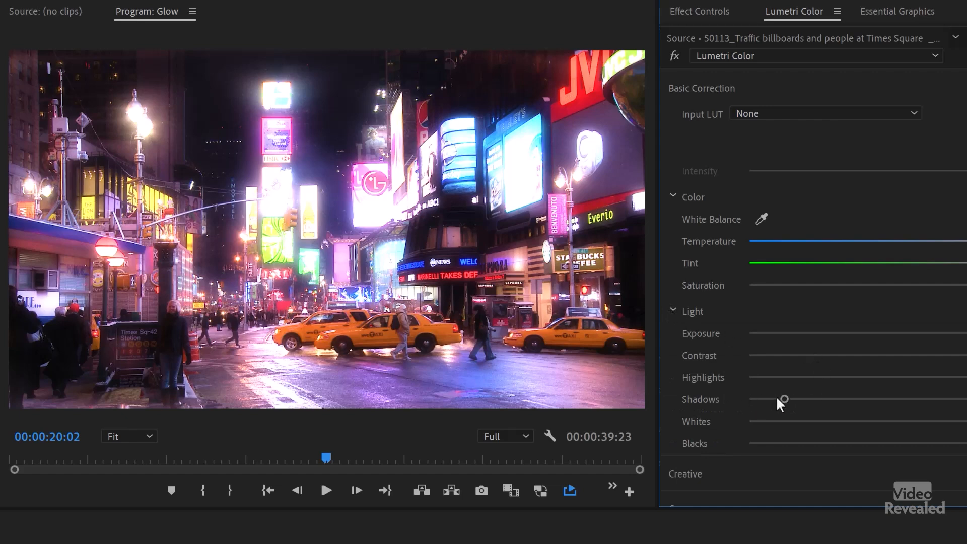
drag(784, 399, 799, 399)
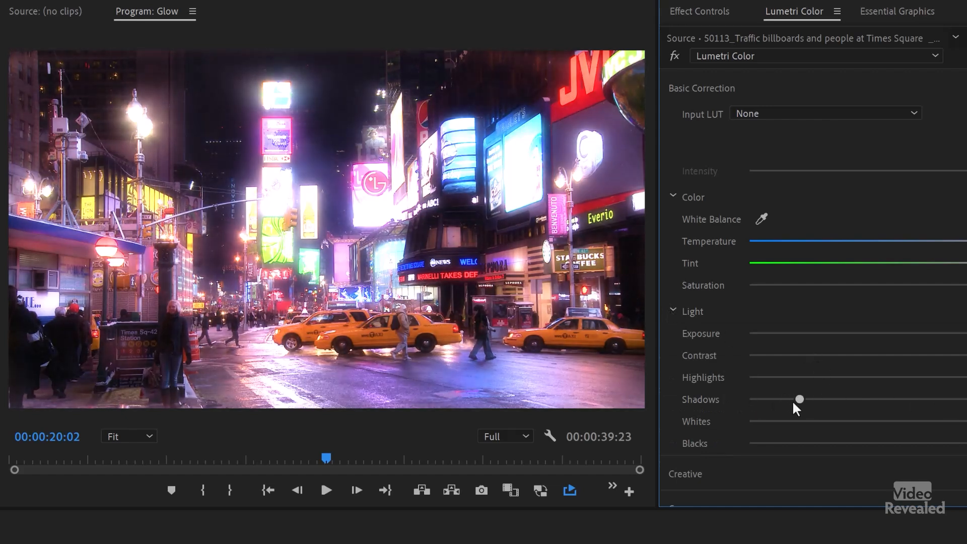
drag(800, 399, 779, 398)
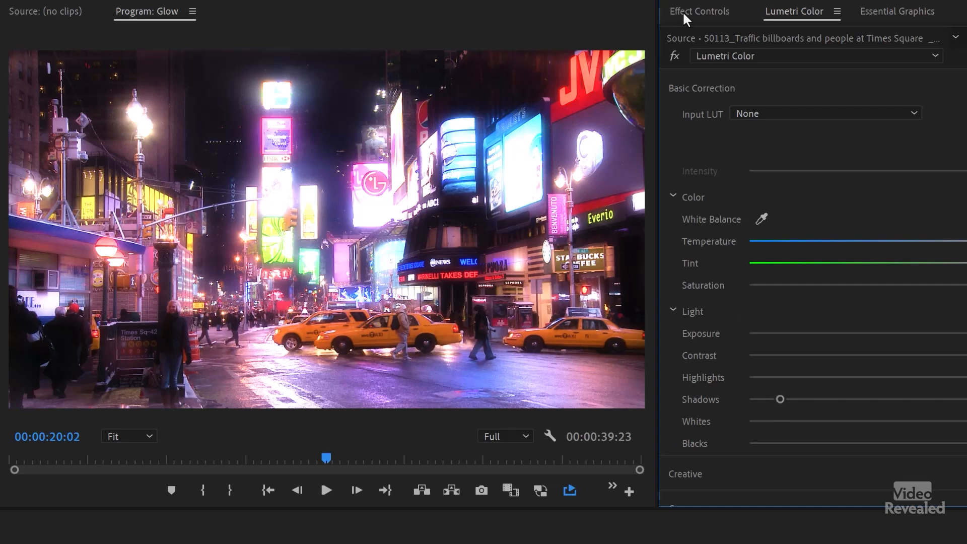
Step: Back in Effect Controls, enable VR Glow alongside the colour correction
click(699, 11)
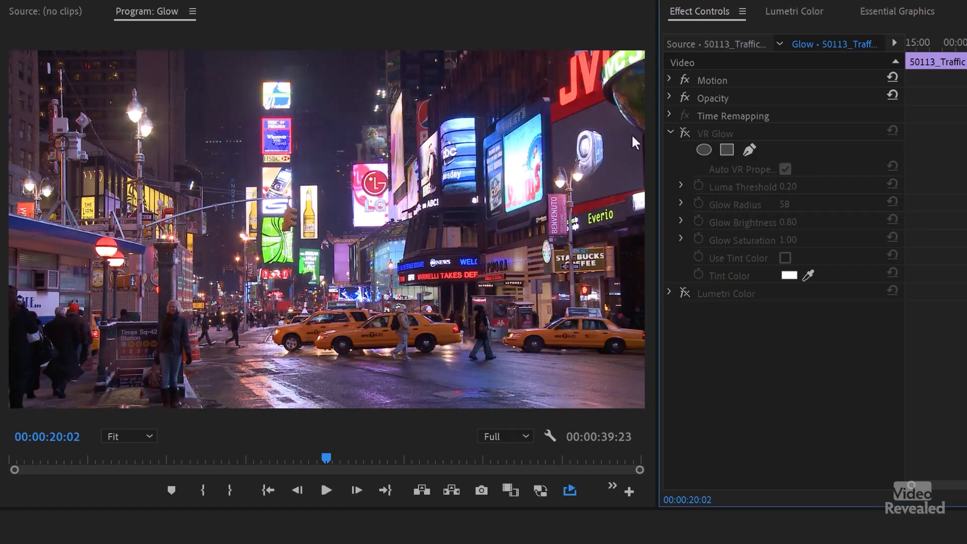
mouse_move(372, 148)
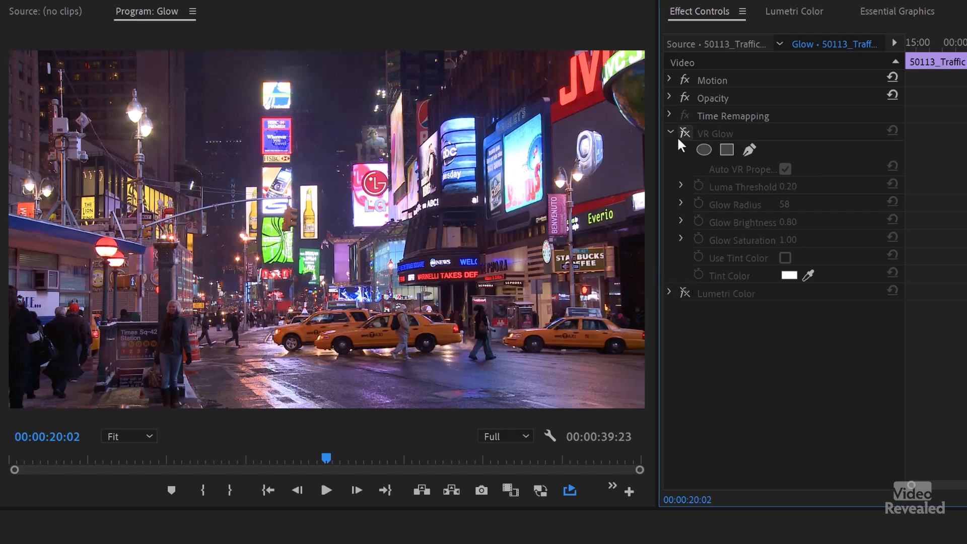
click(684, 133)
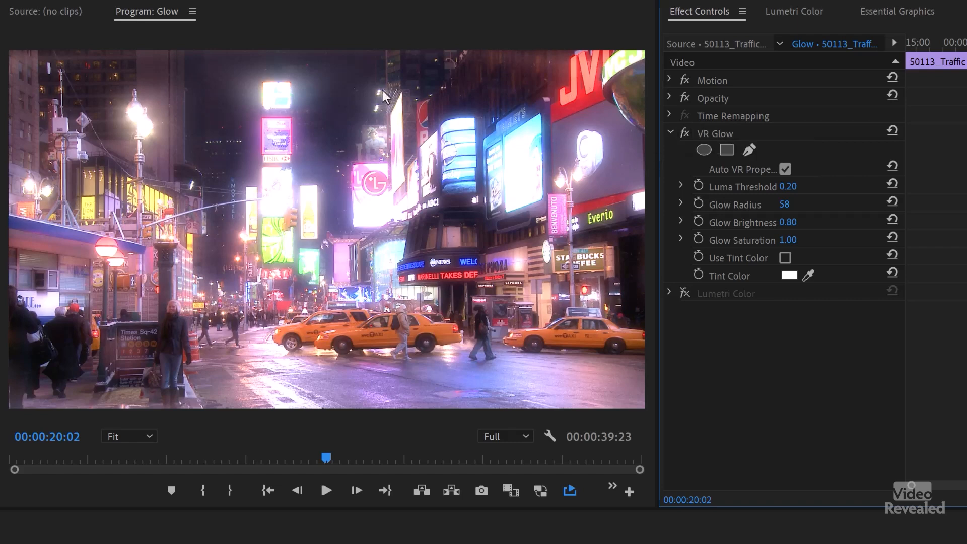
mouse_move(490, 225)
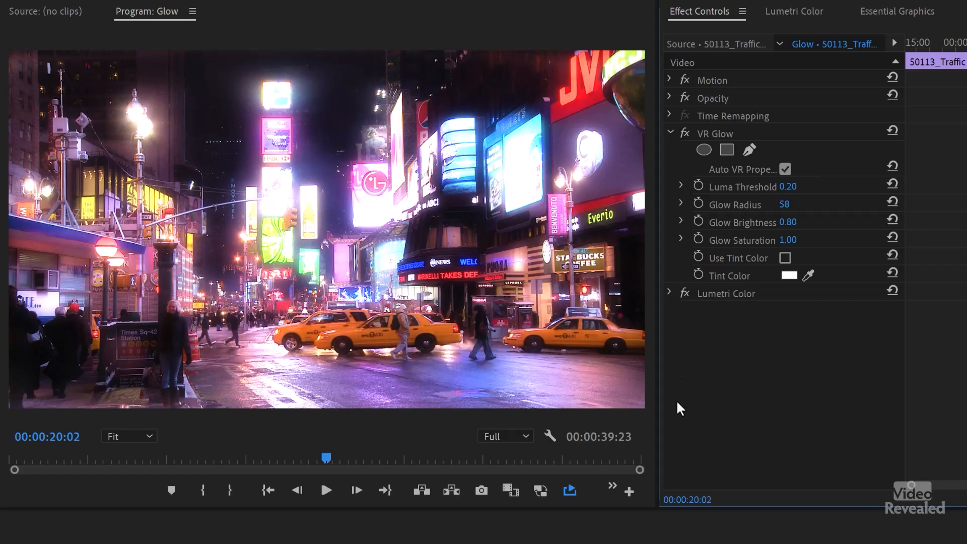
drag(325, 457, 268, 457)
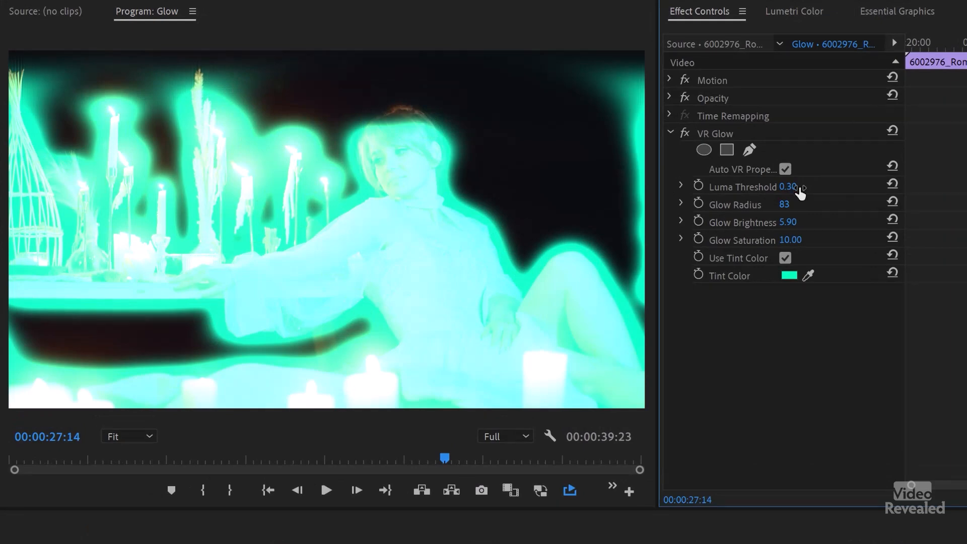
Step: Set Luma Threshold to 0.90, Glow Radius to 83 and Glow Brightness to 5.20 so only the candles glow
drag(789, 187, 802, 187)
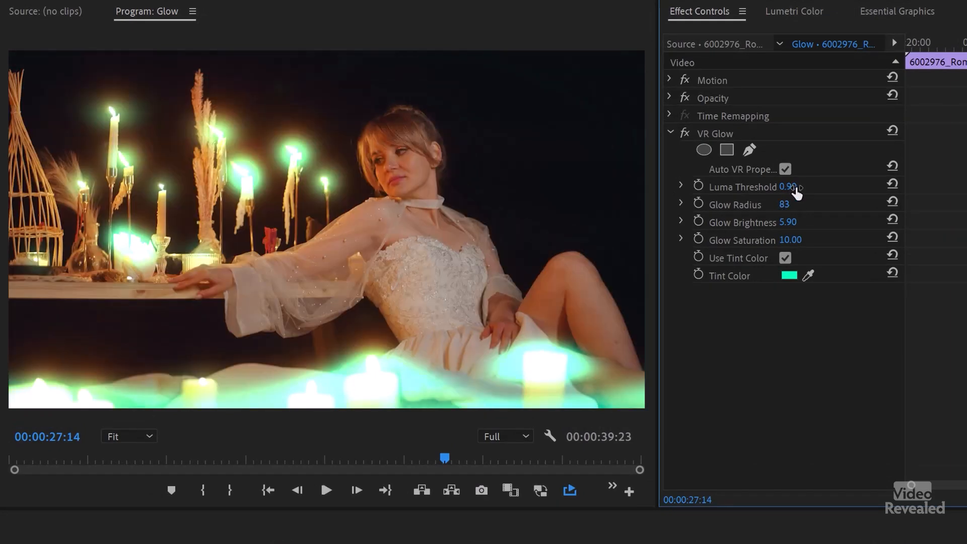
mouse_move(787, 204)
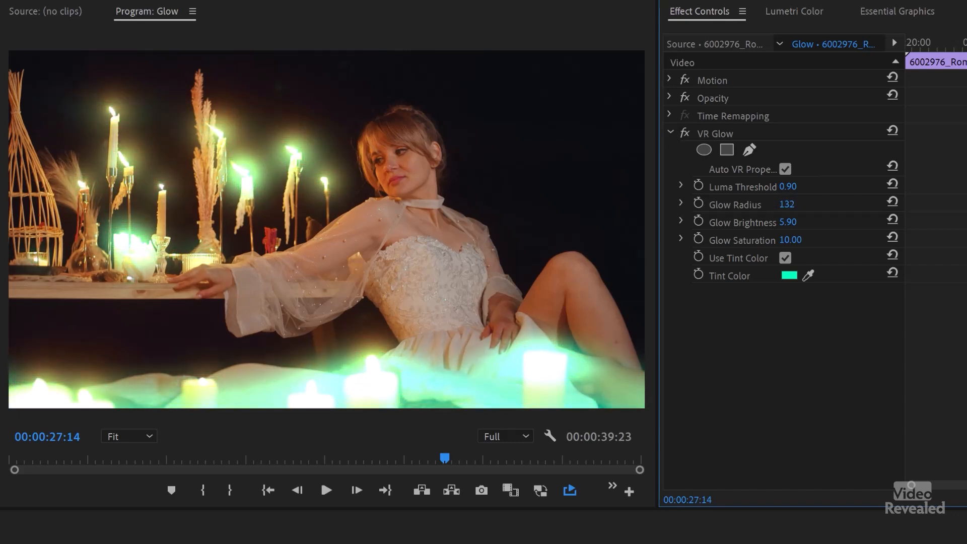
drag(814, 205, 786, 204)
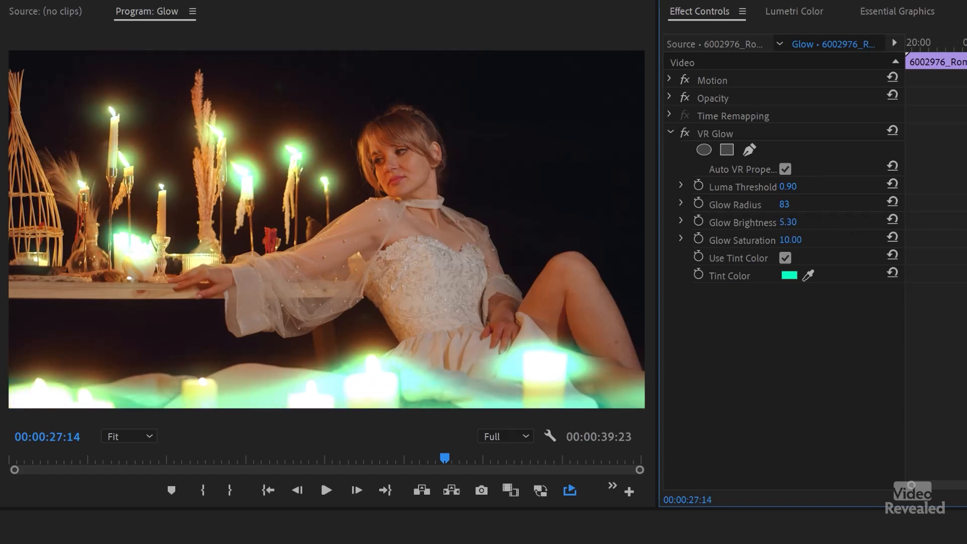
click(788, 221)
text(5.2)
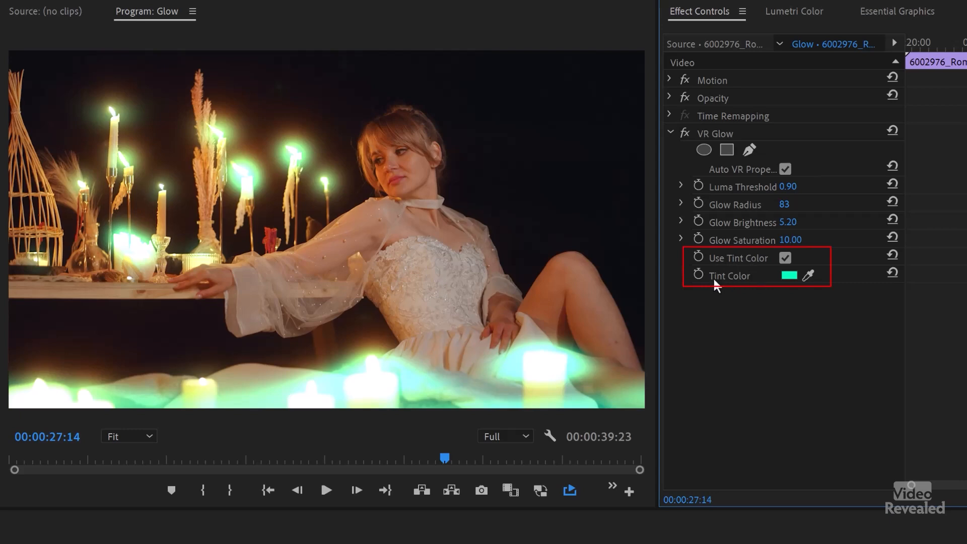
Step: Preview the candle glow untinted by toggling Use Tint Color off and back on
click(789, 276)
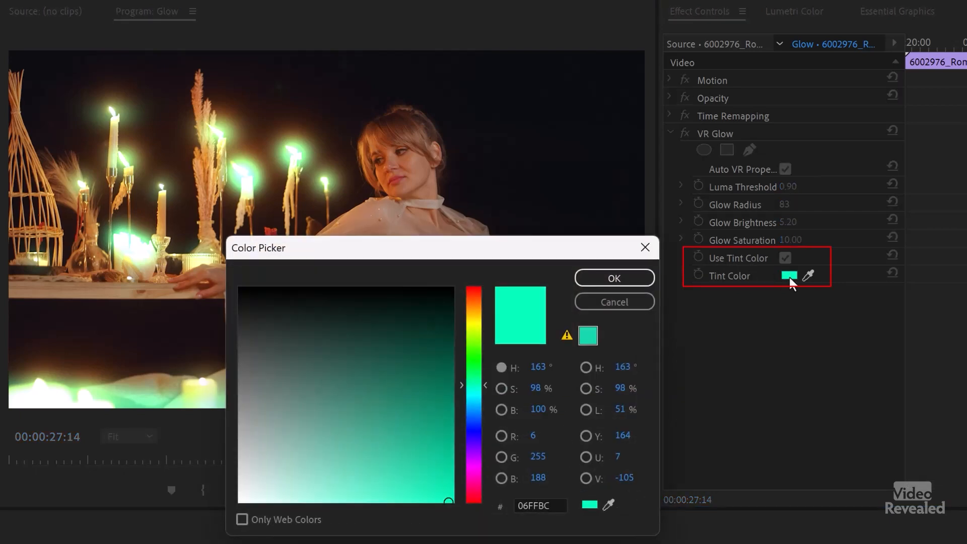
click(613, 278)
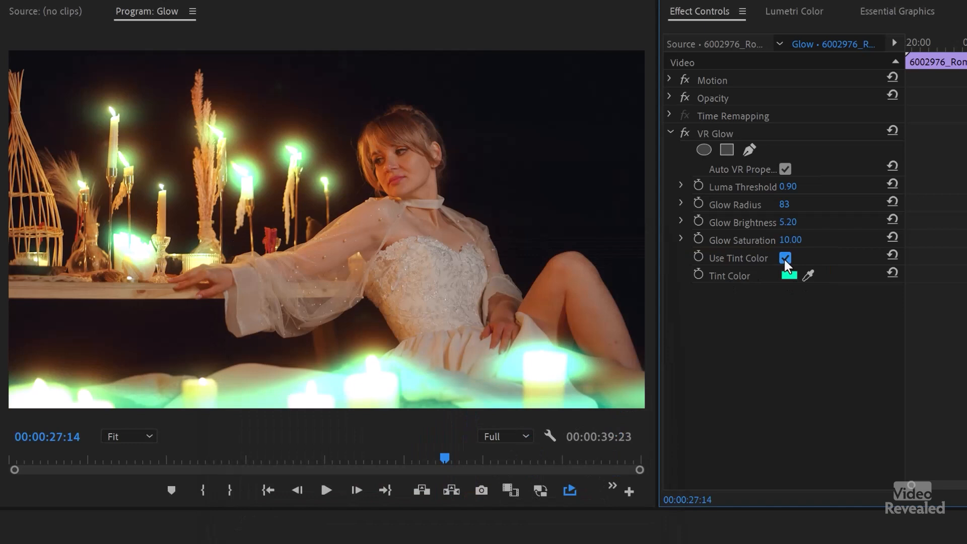
click(784, 258)
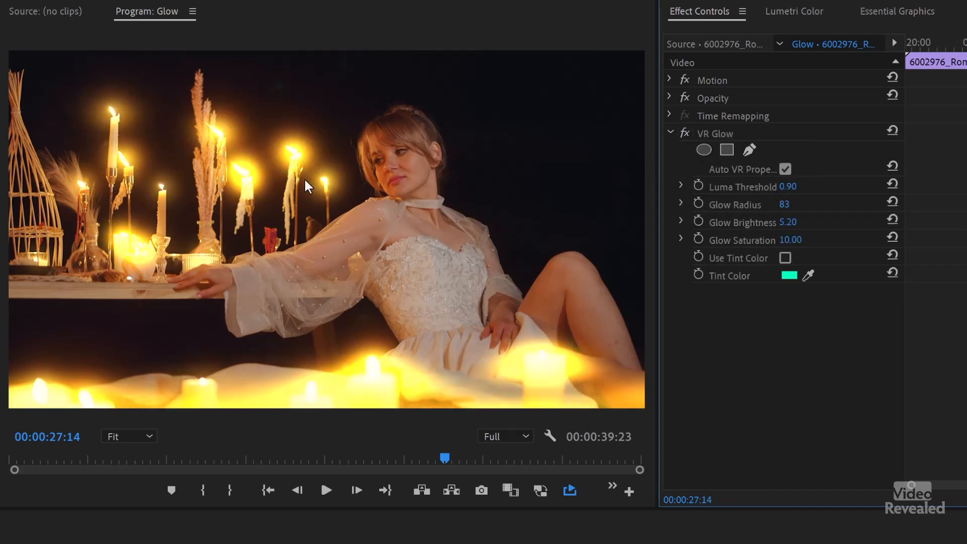
mouse_move(758, 248)
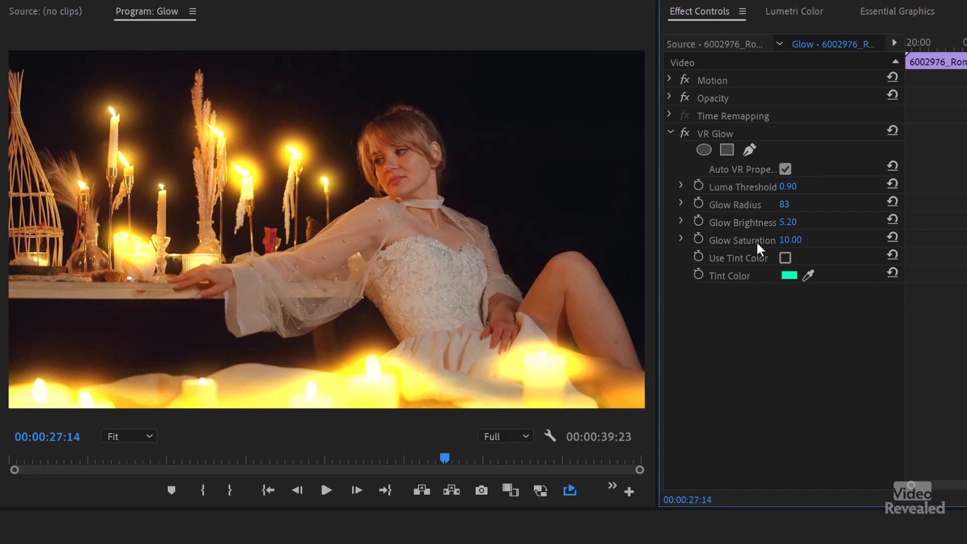
mouse_move(738, 282)
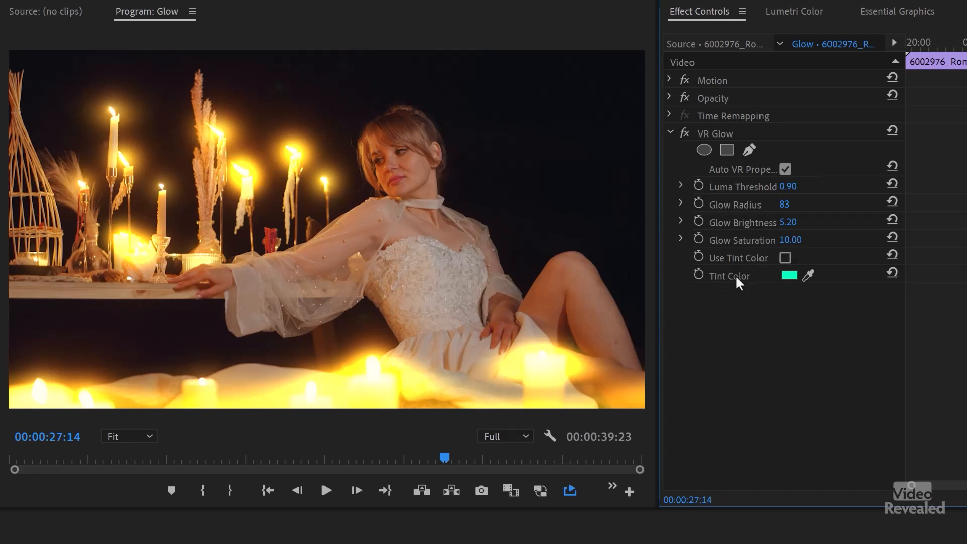
click(785, 258)
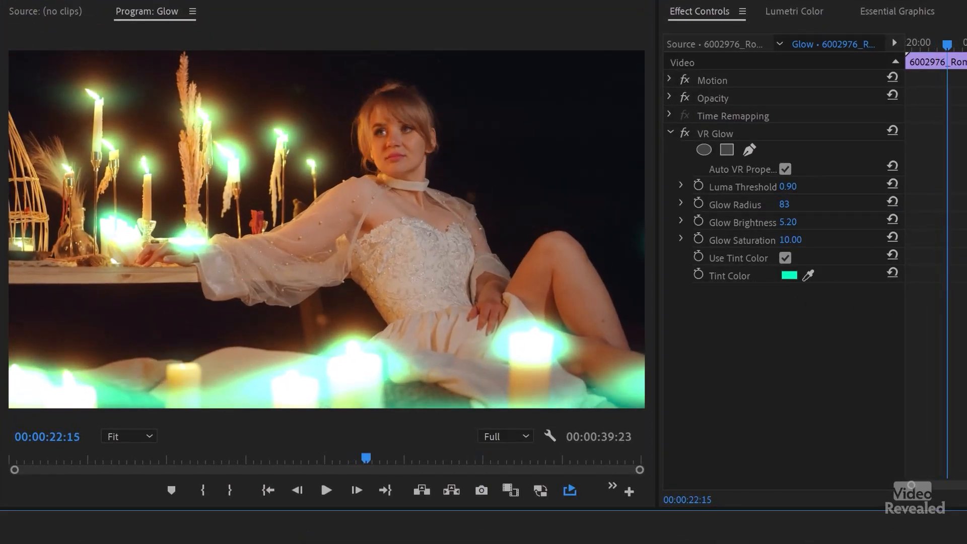
Step: Shift the glow's tint colour from green to blue and confirm it
click(788, 275)
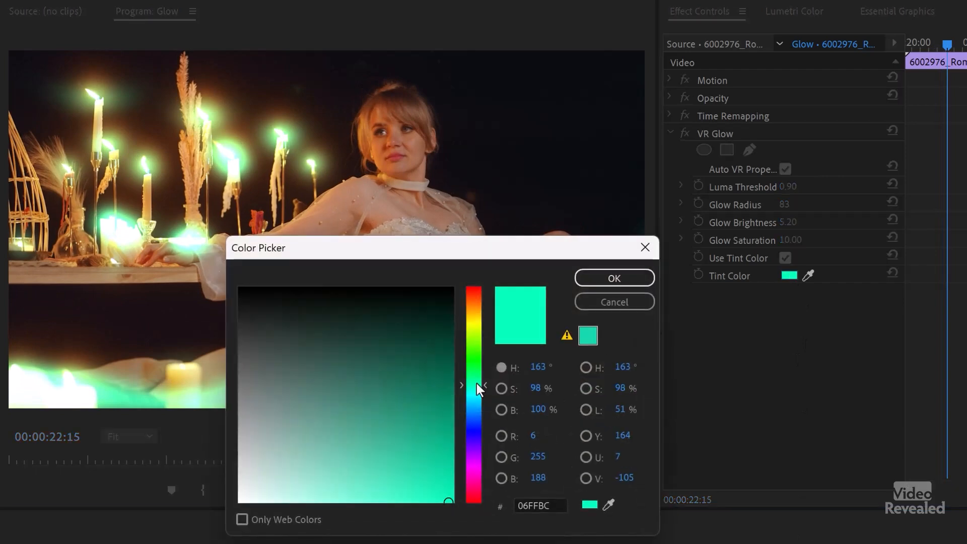
drag(475, 385, 474, 425)
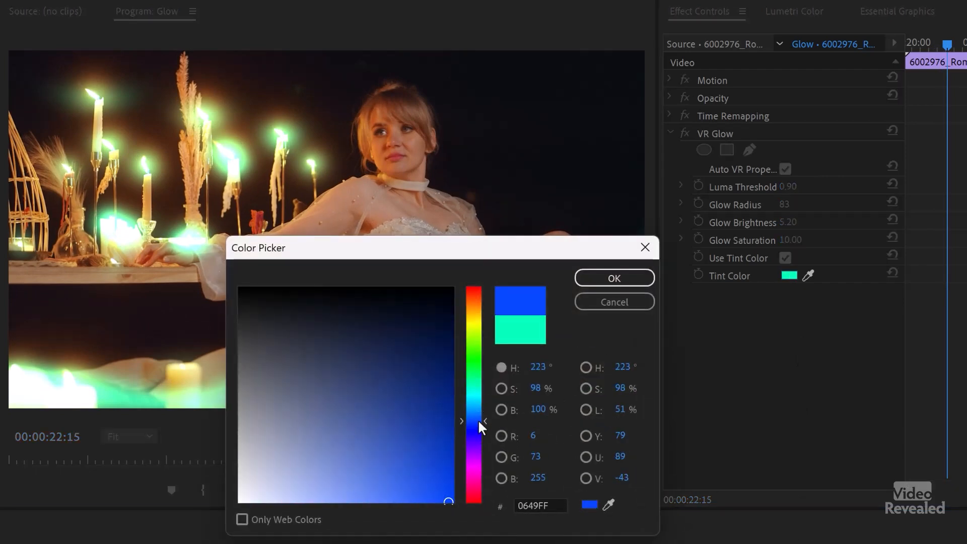
click(612, 278)
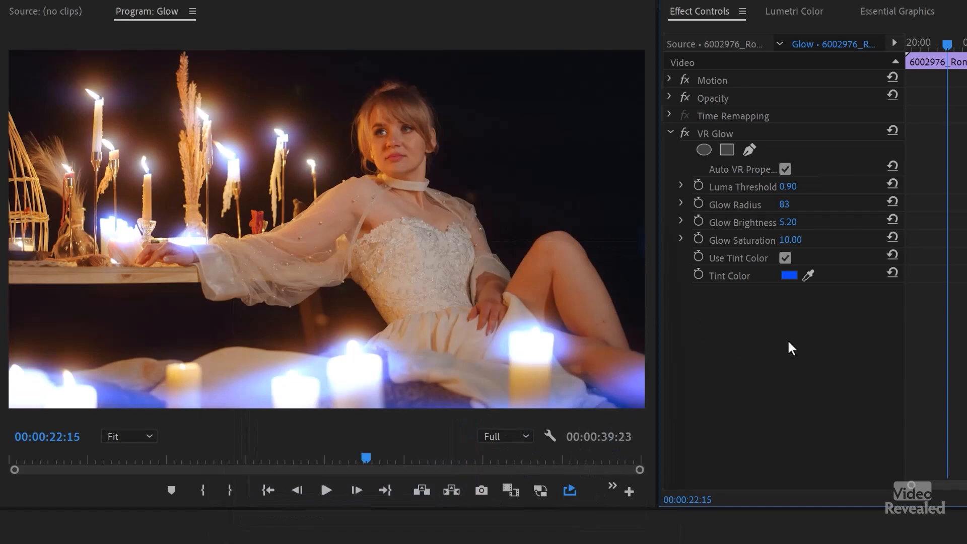